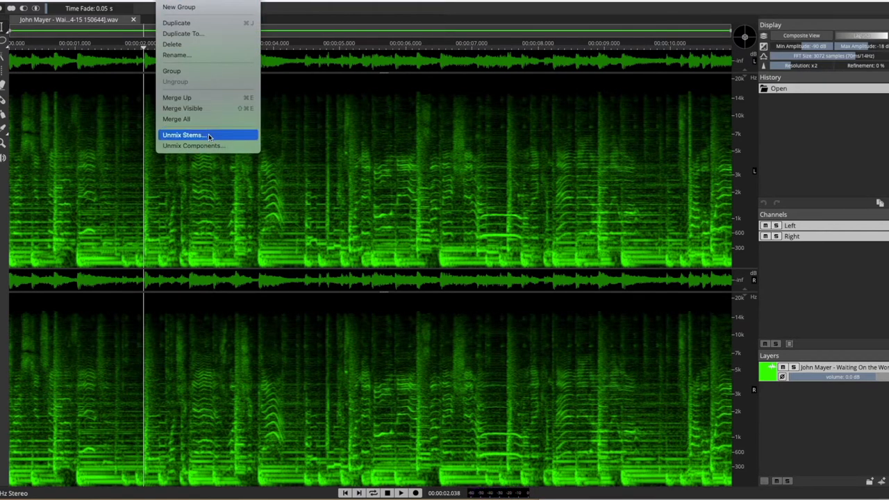
# Step: Bring up the Unmix Stems dialog from the Layer menu
pyautogui.click(183, 135)
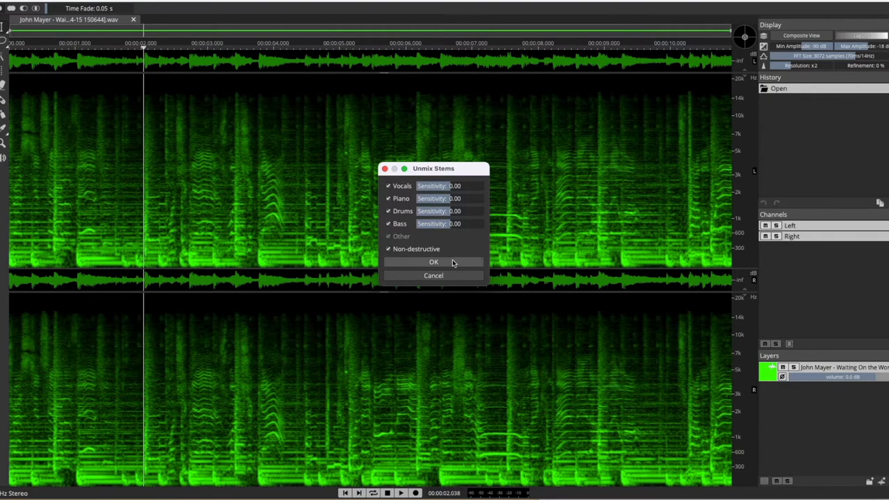
# Step: Unmix into Vocals, Piano, Drums, Bass and Other layers, play back and solo the Vocals layer
pyautogui.click(433, 261)
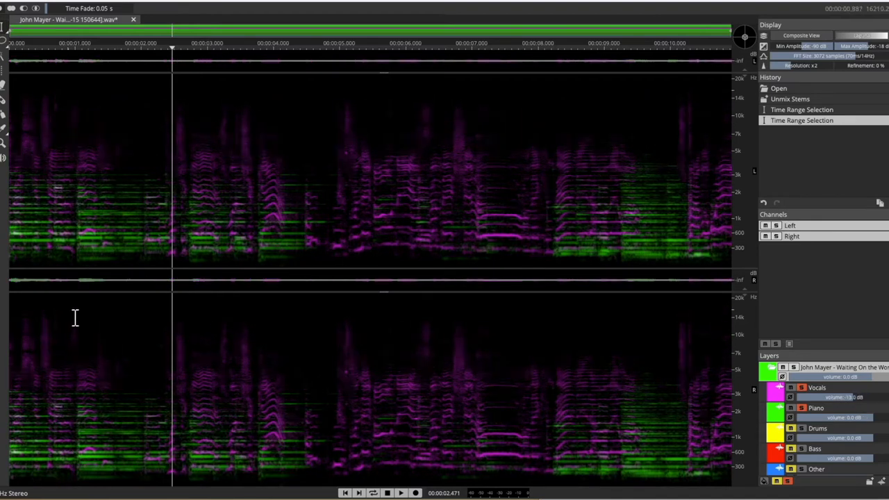
pyautogui.click(401, 492)
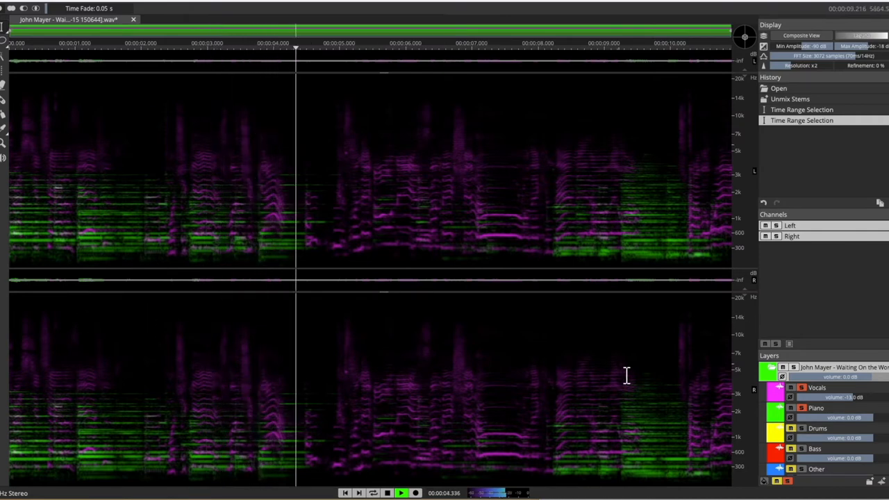
pyautogui.click(800, 388)
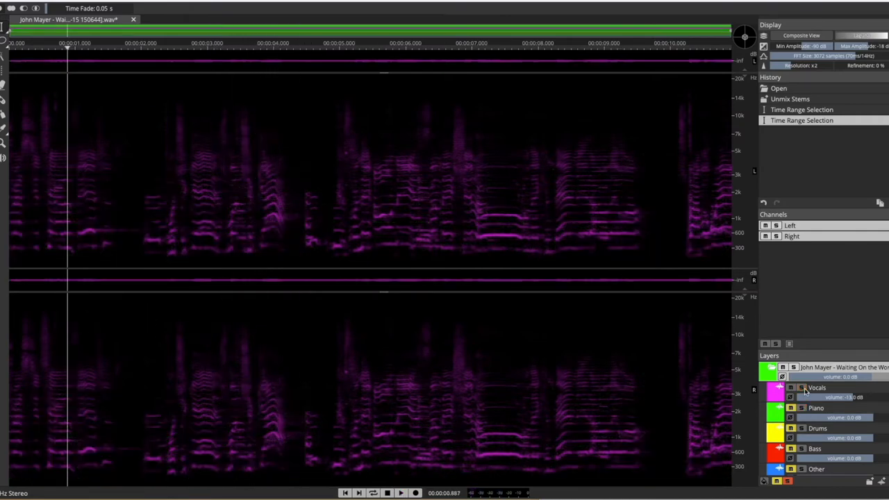